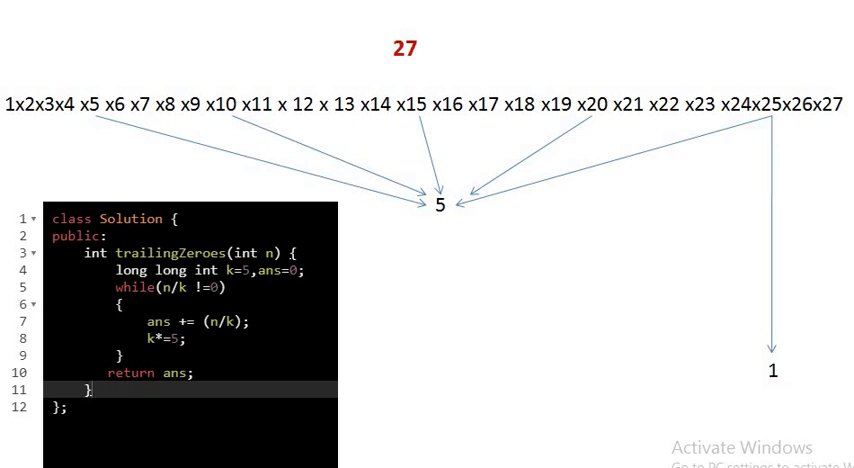
type("Answer : 5 + 1 = 6")
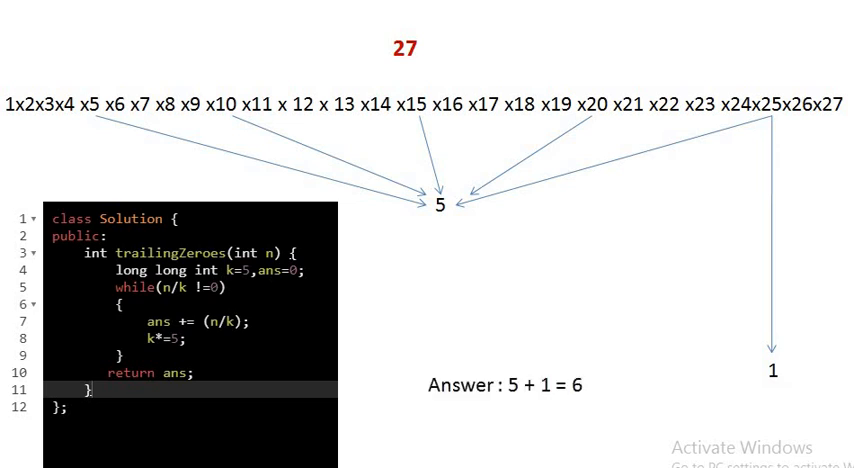